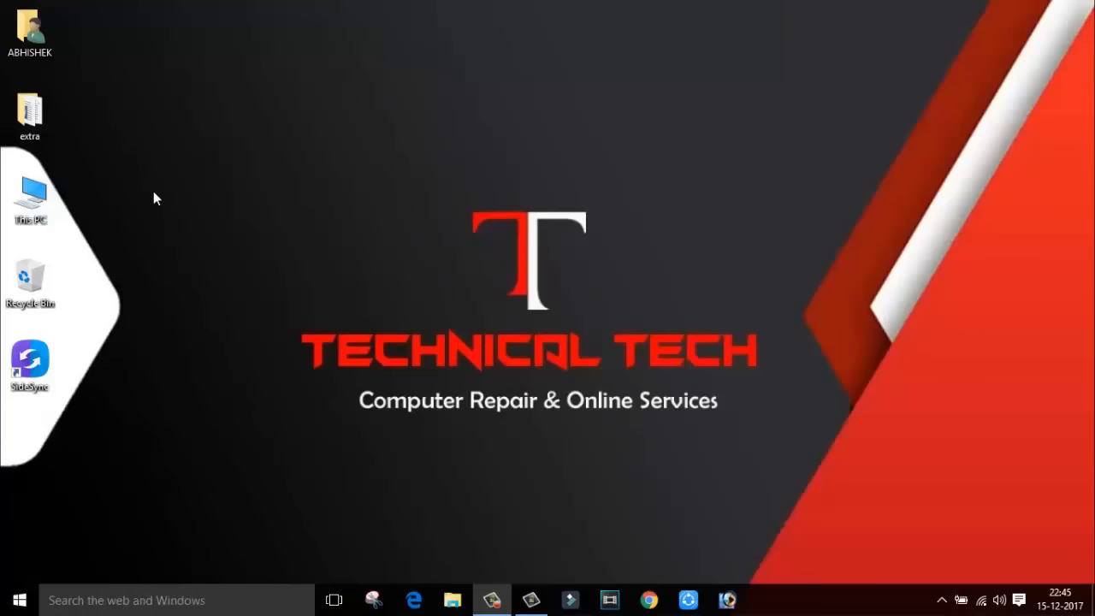
Show the hardware list in Device Manager and select ADB Interface under Other devices.
double_click(29, 188)
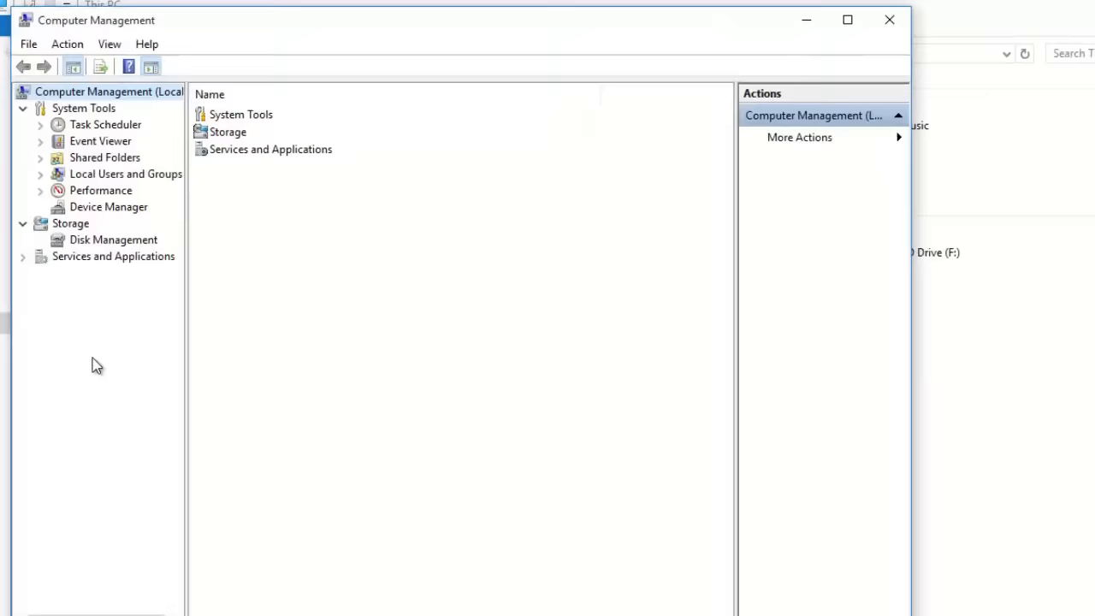
click(106, 205)
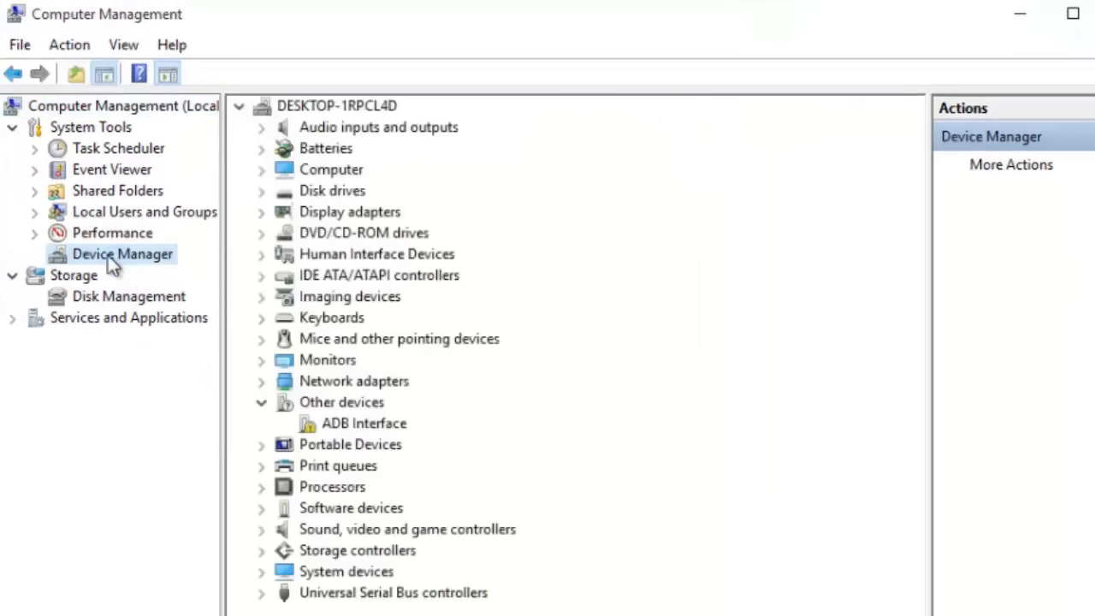
click(360, 425)
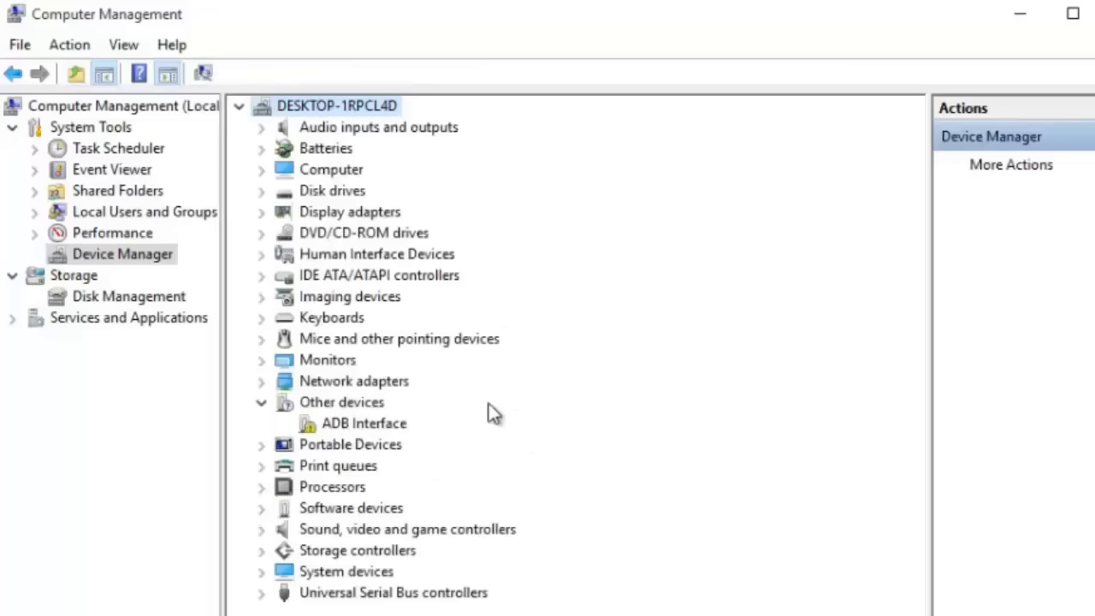
click(363, 424)
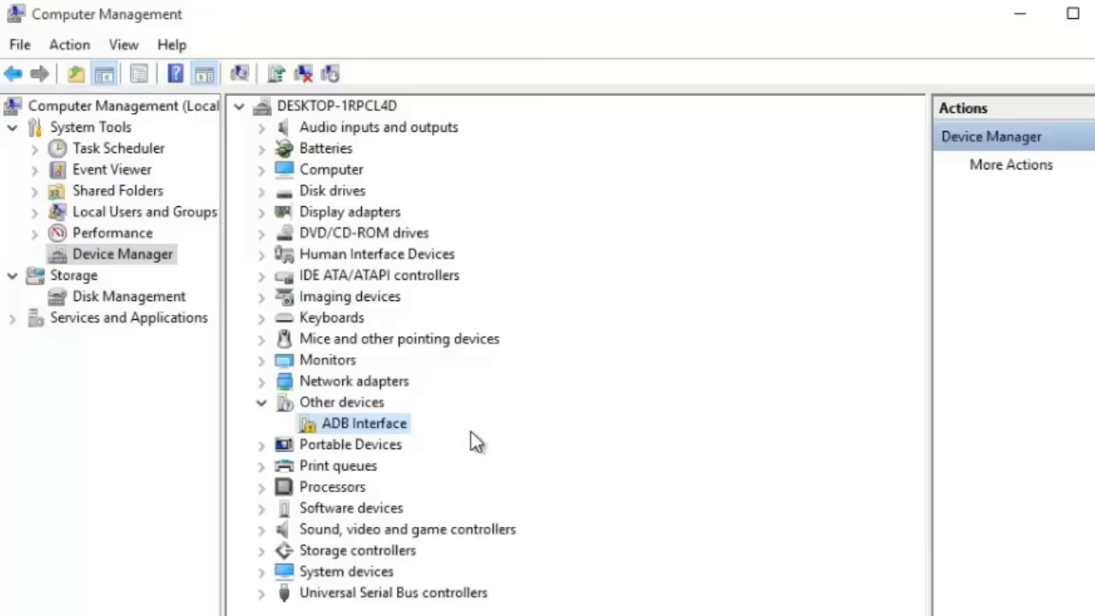
Bring up the context options for the ADB Interface device to get its hardware ID.
right_click(363, 425)
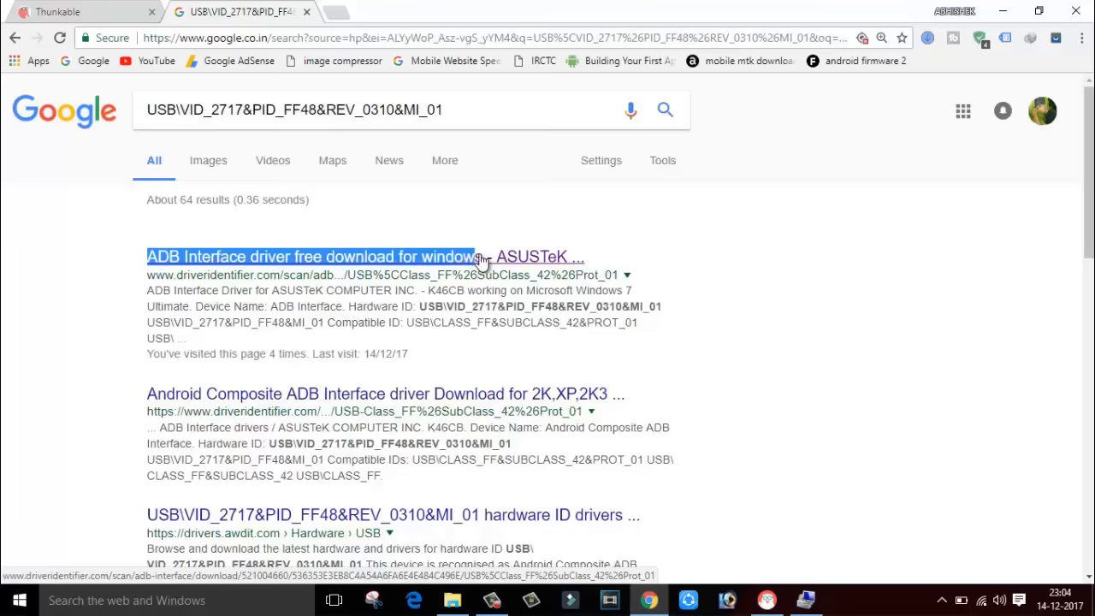
Download xiaomi_usb_driver.rar for the Android Composite ADB Interface from the manufacturer server.
click(312, 256)
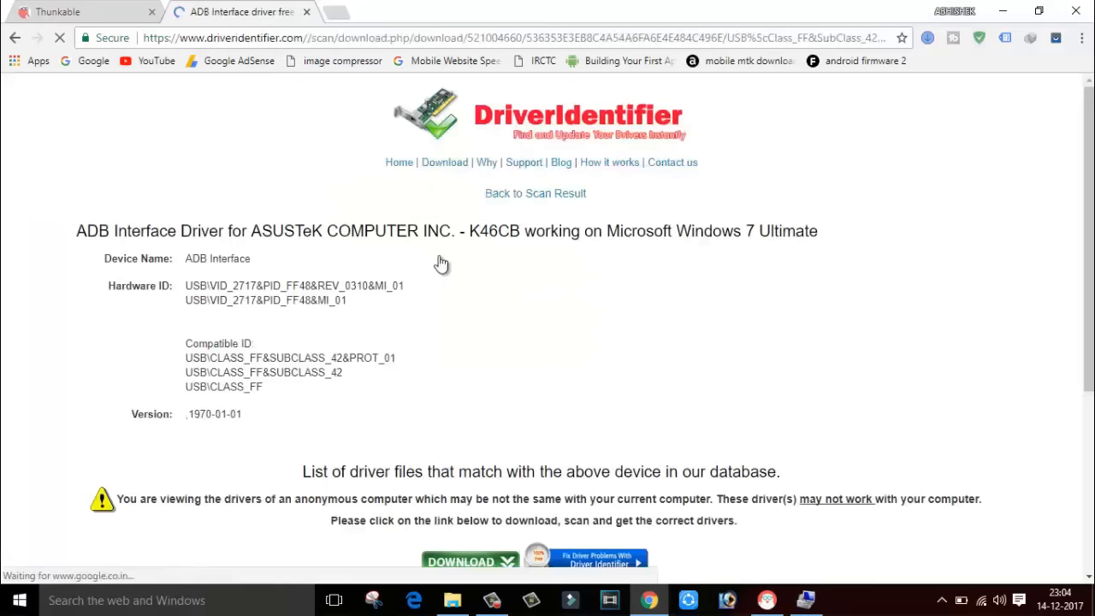
scroll(down, 3)
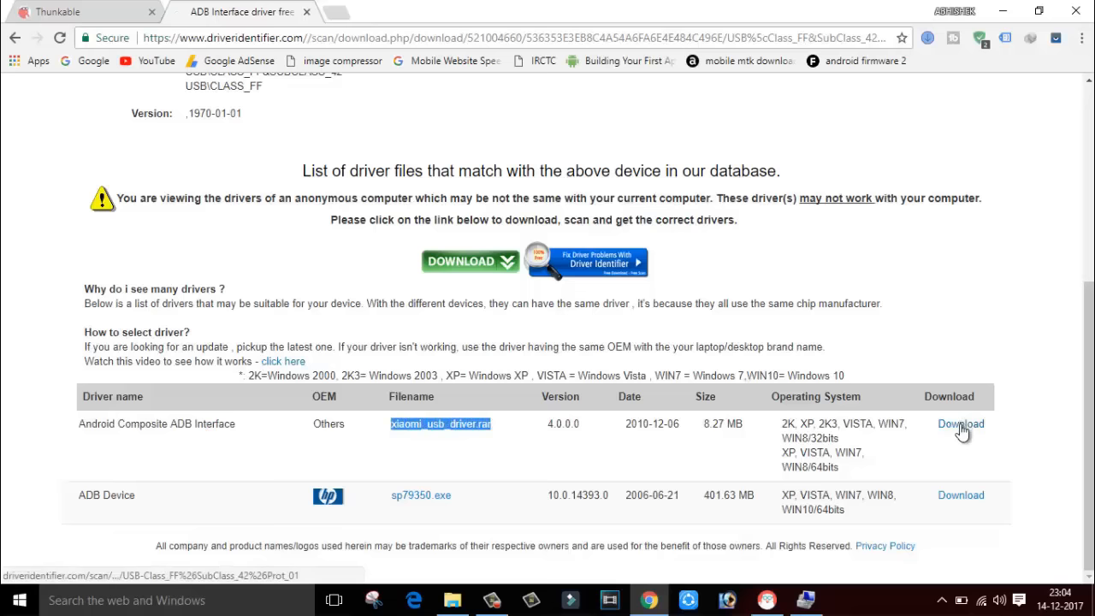
click(960, 425)
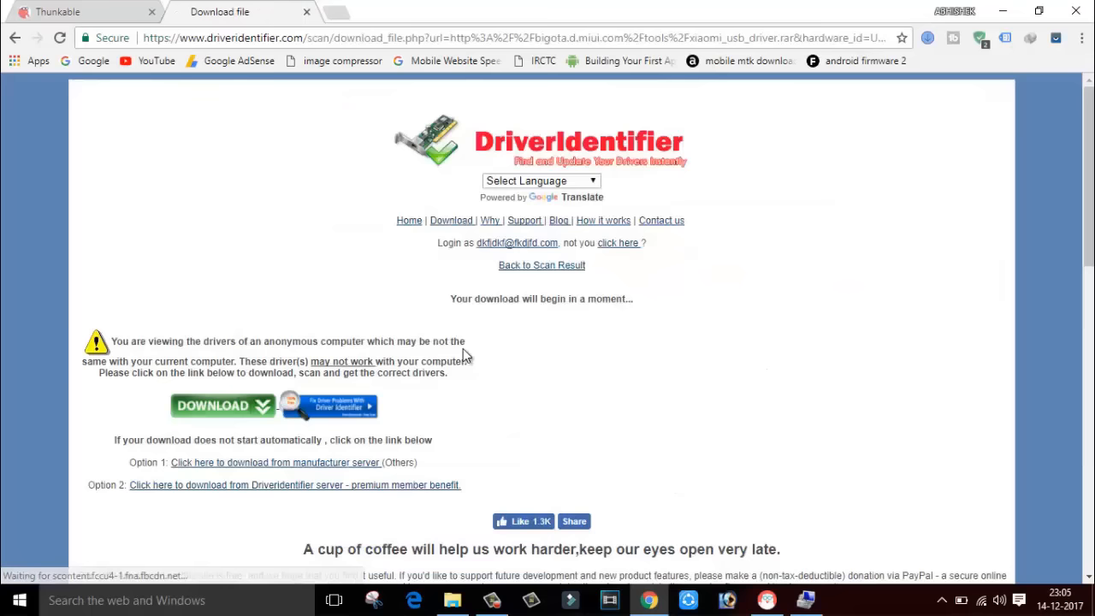
mouse_move(289, 469)
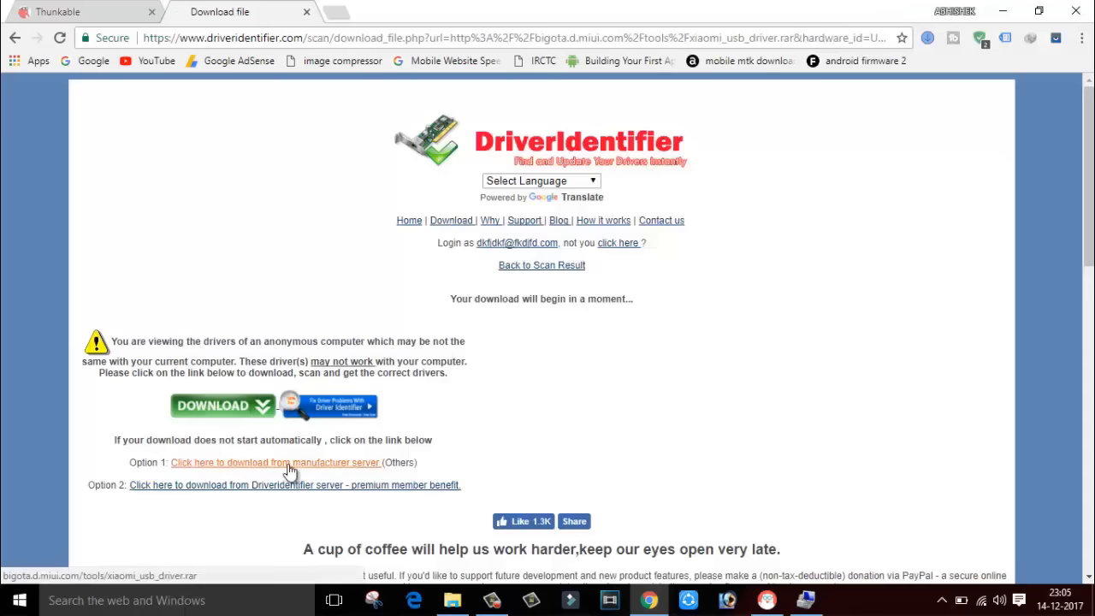
click(276, 462)
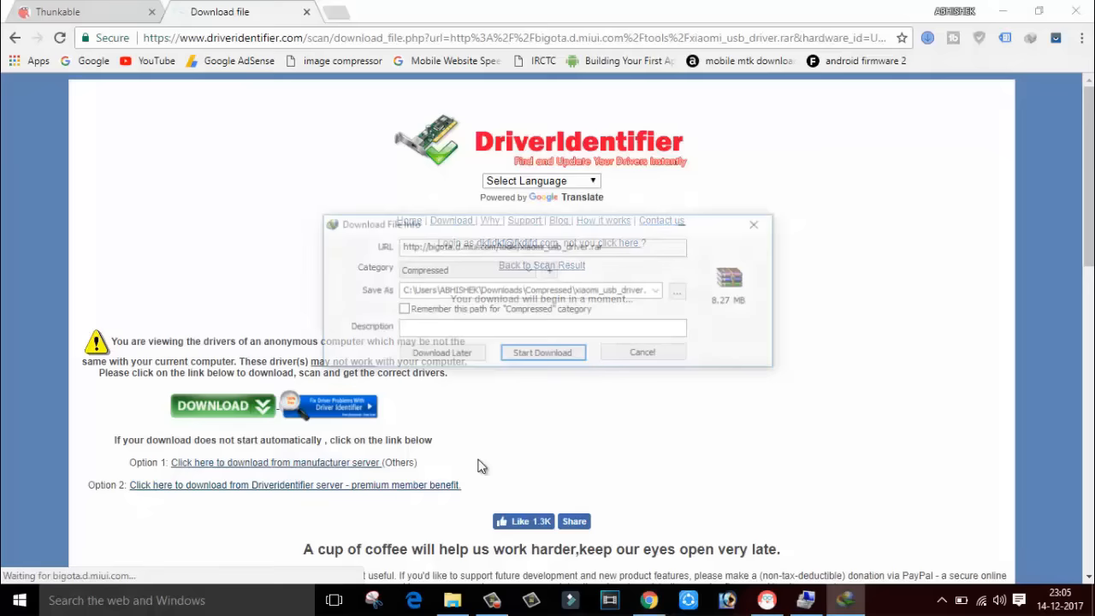
click(542, 353)
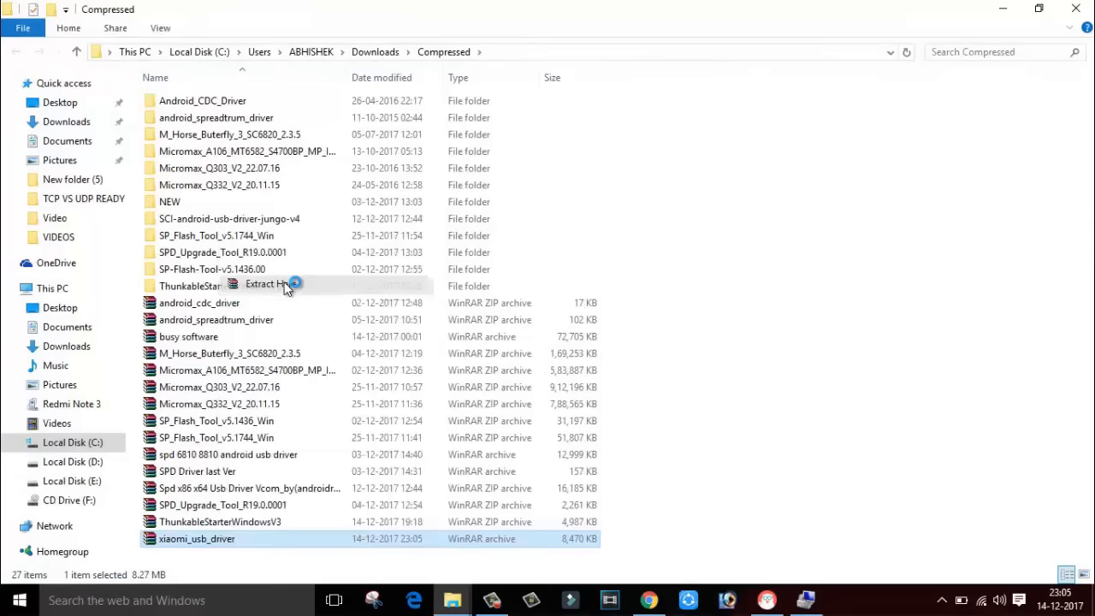
Extract the xiaomi_usb_driver archive in place in Downloads\Compressed.
click(267, 284)
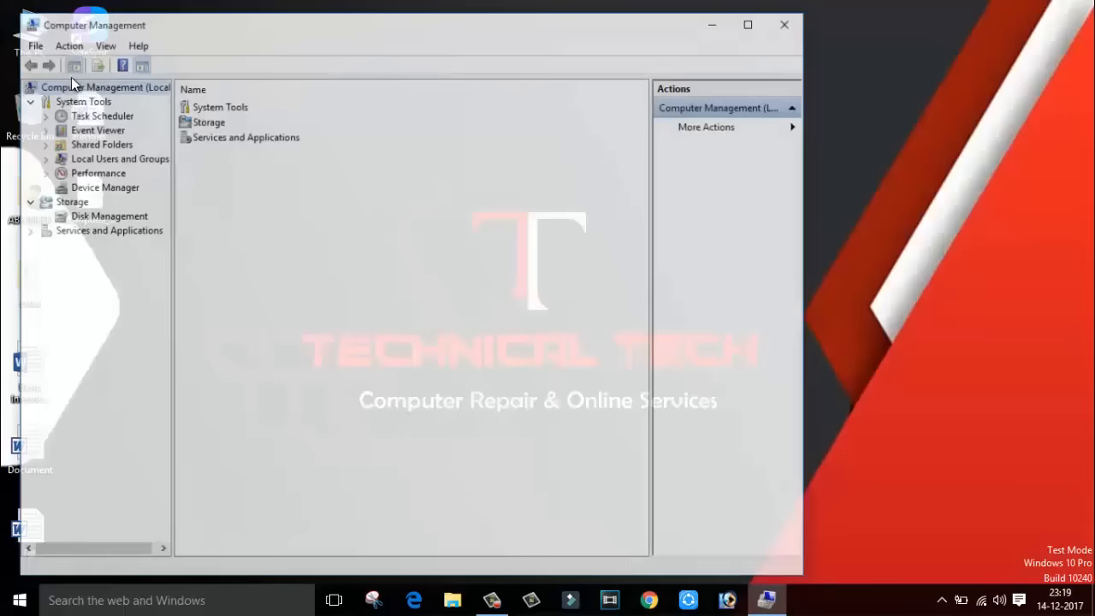
Update the ADB Interface driver from the extracted xiaomi_usb_driver folder via Browse my computer.
click(102, 186)
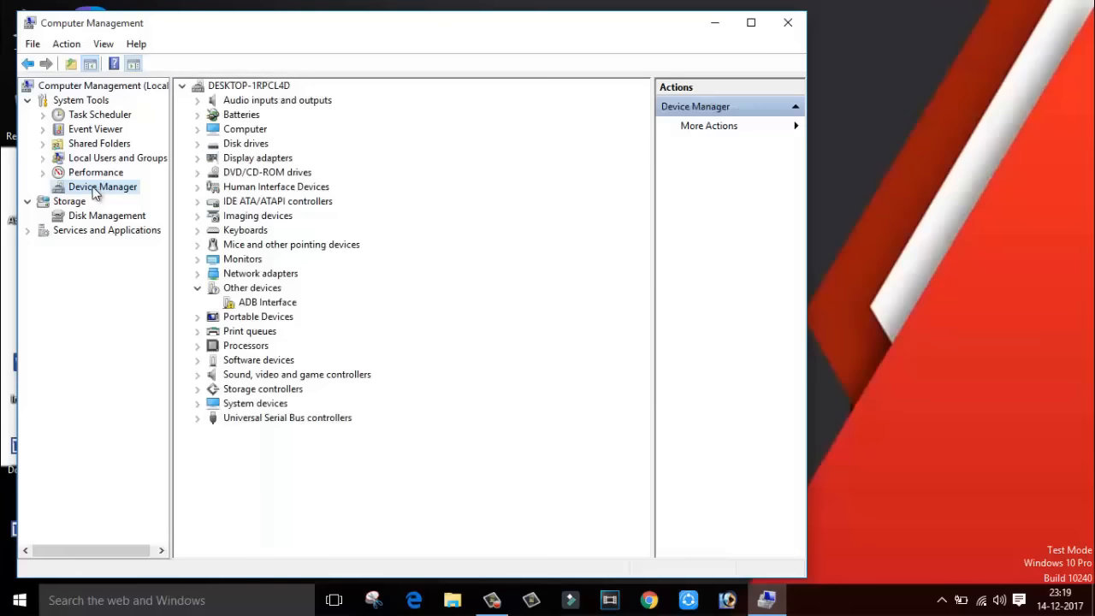
right_click(267, 301)
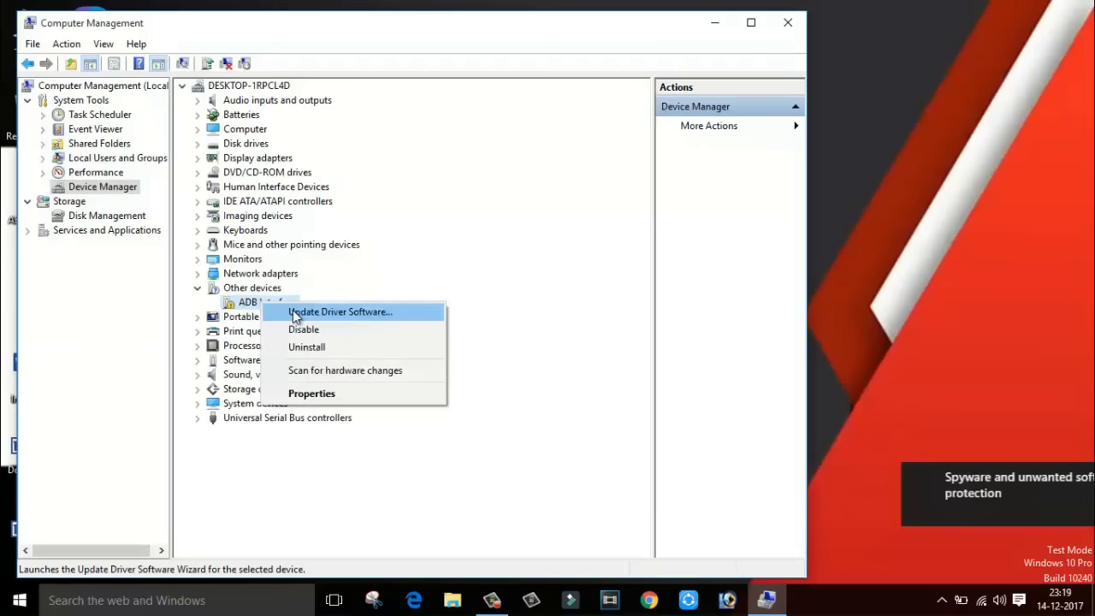
click(339, 312)
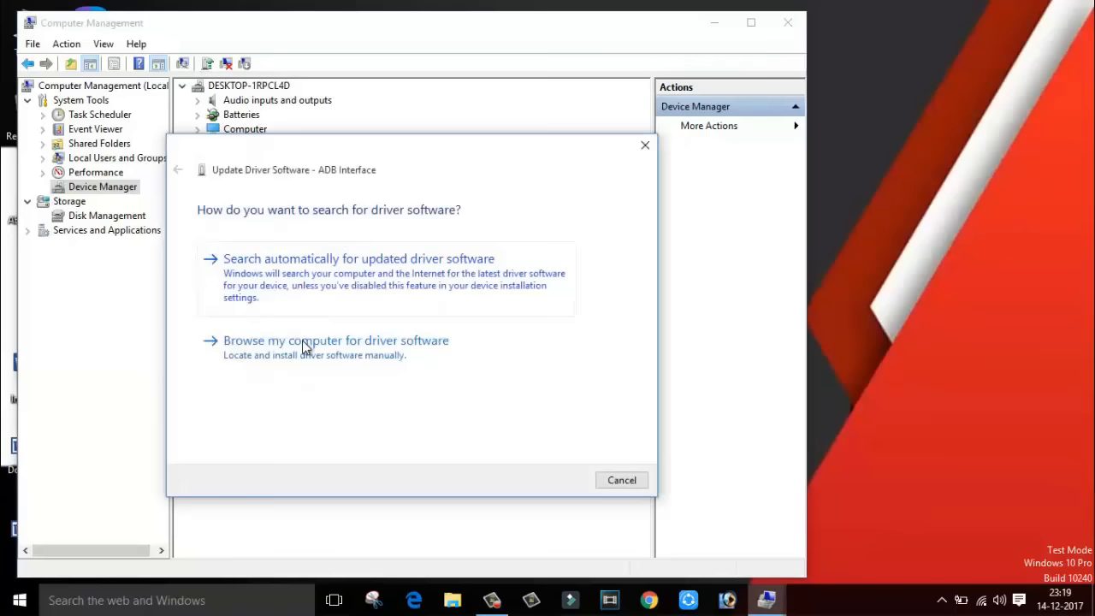
click(335, 340)
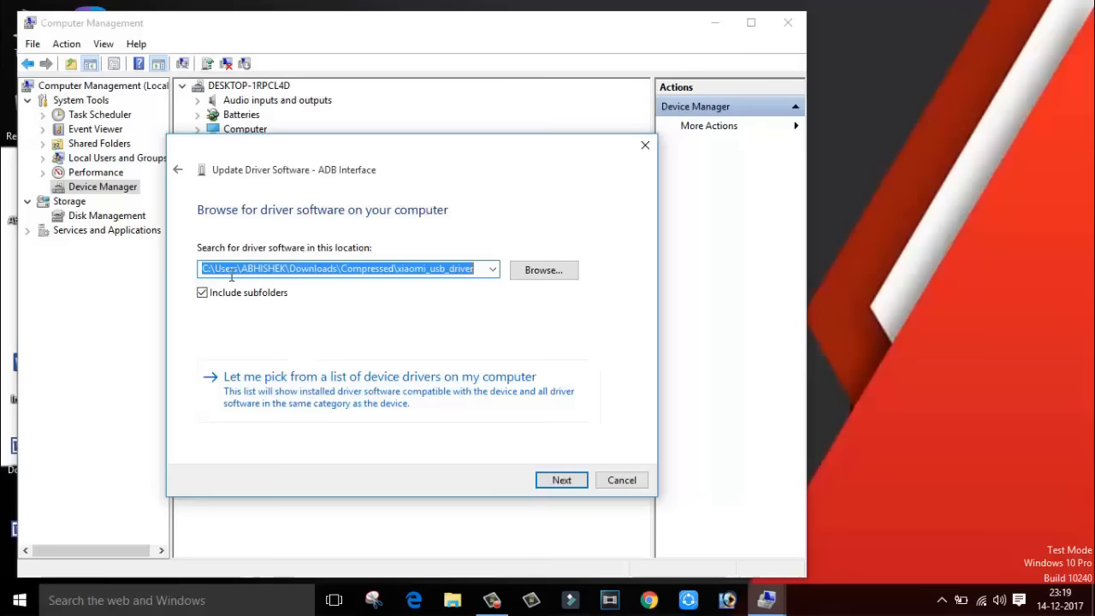
click(544, 270)
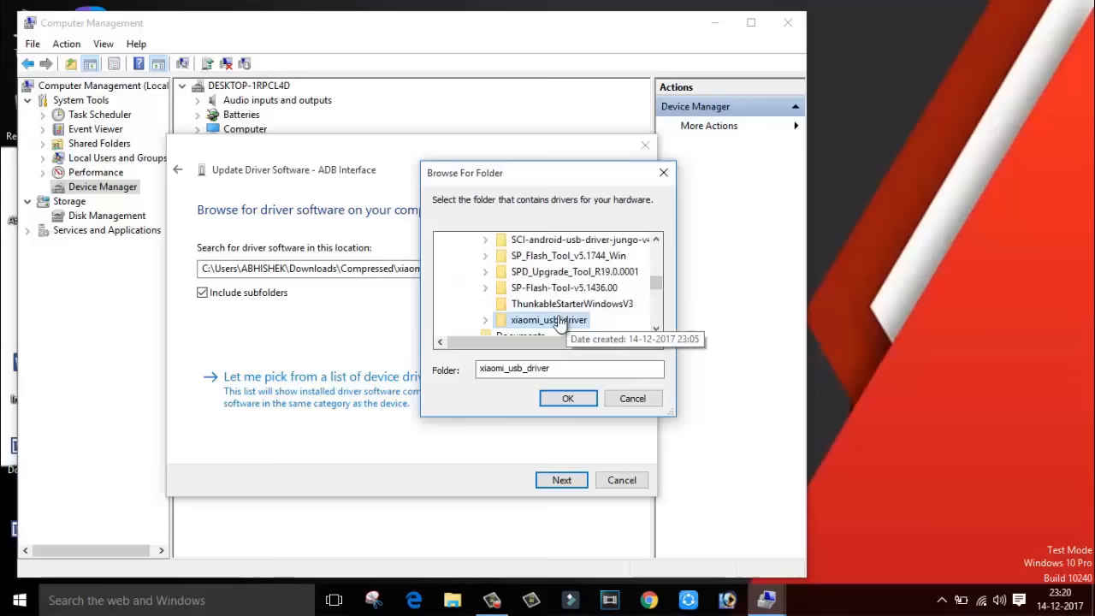
click(568, 397)
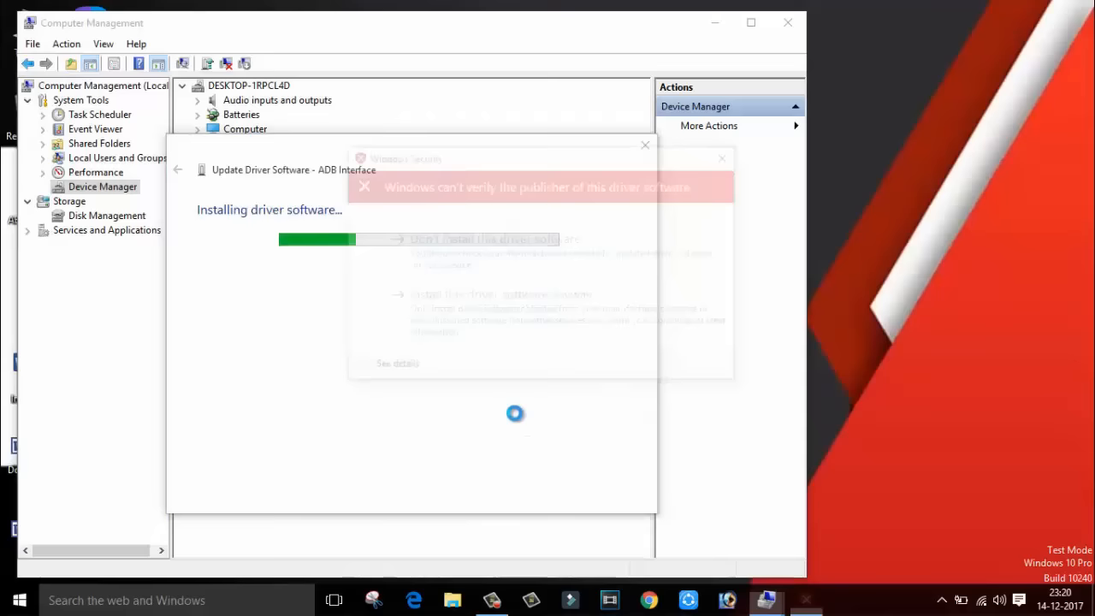